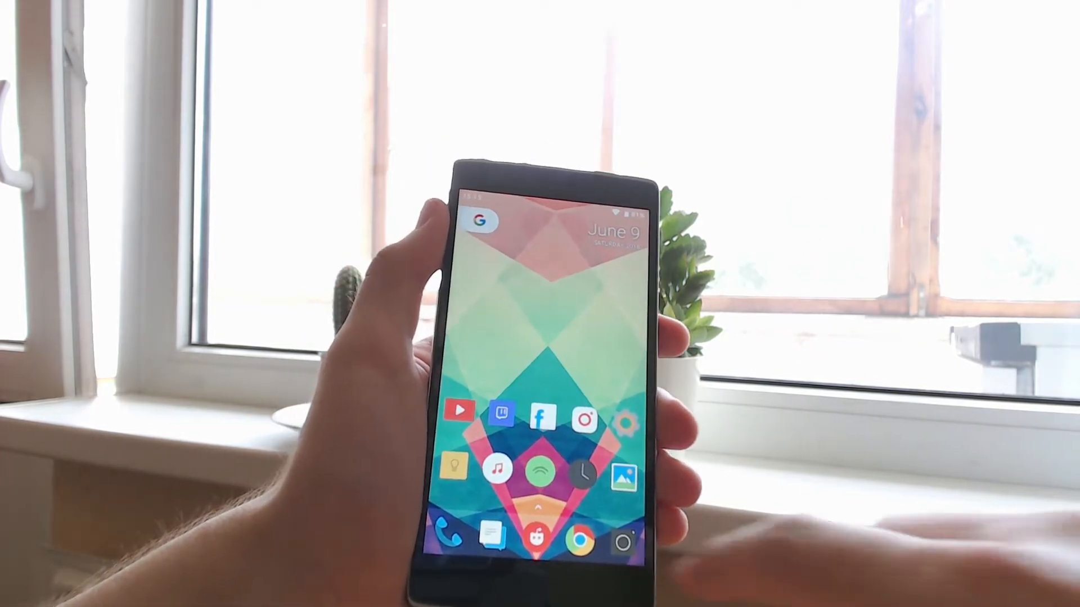
- Open YouTube and start playing the LeBron James alley-oop video
{"action": "left_click", "coordinate": [457, 411]}
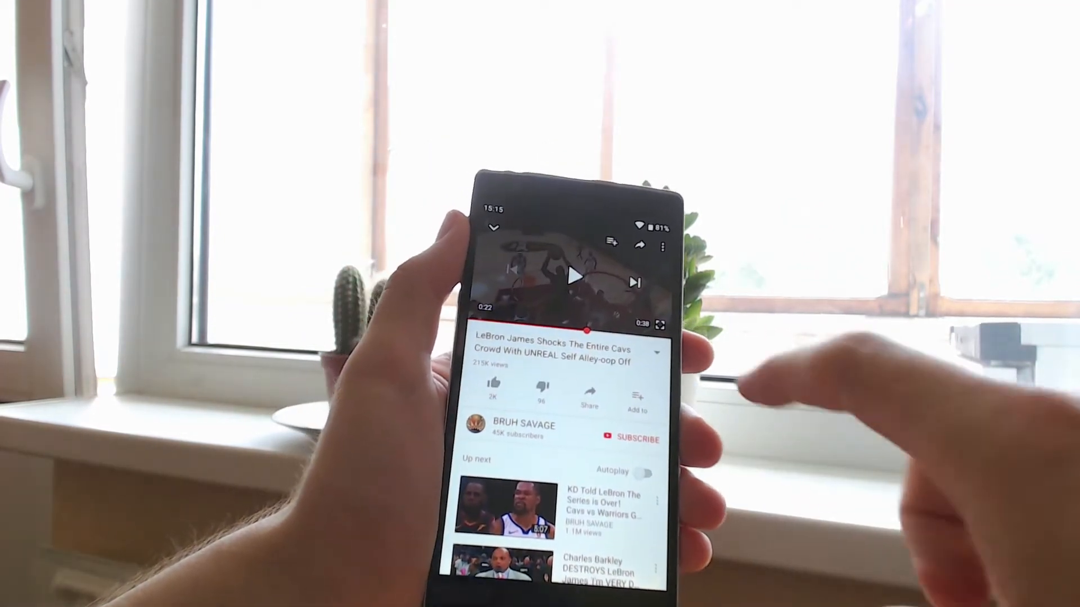
{"action": "left_click", "coordinate": [575, 277]}
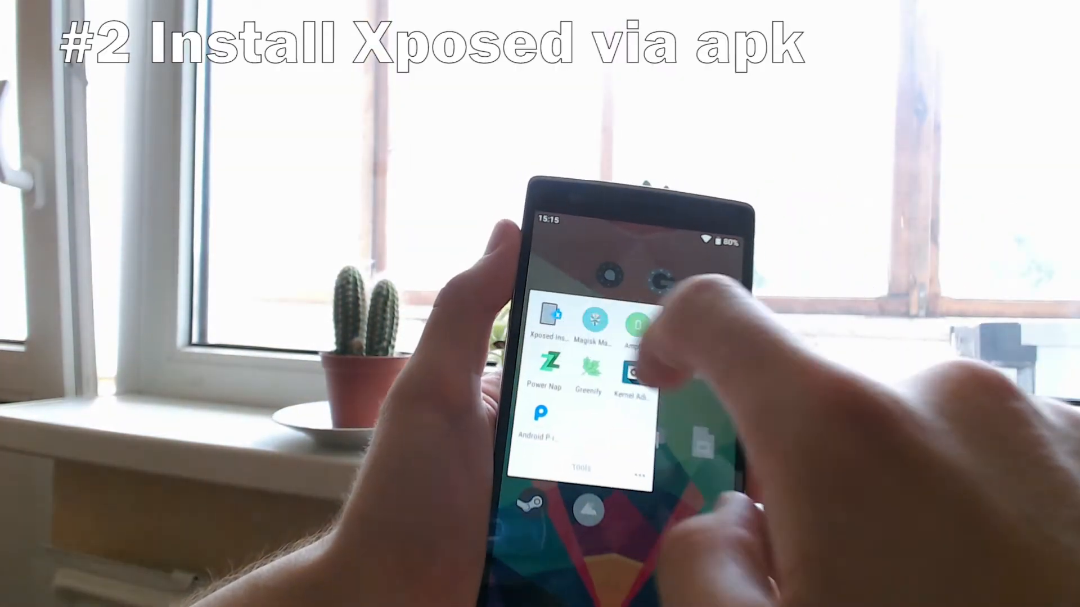
- Launch Xposed Installer, verify framework 90-beta3 is active, and open the side menu
{"action": "left_click", "coordinate": [547, 324]}
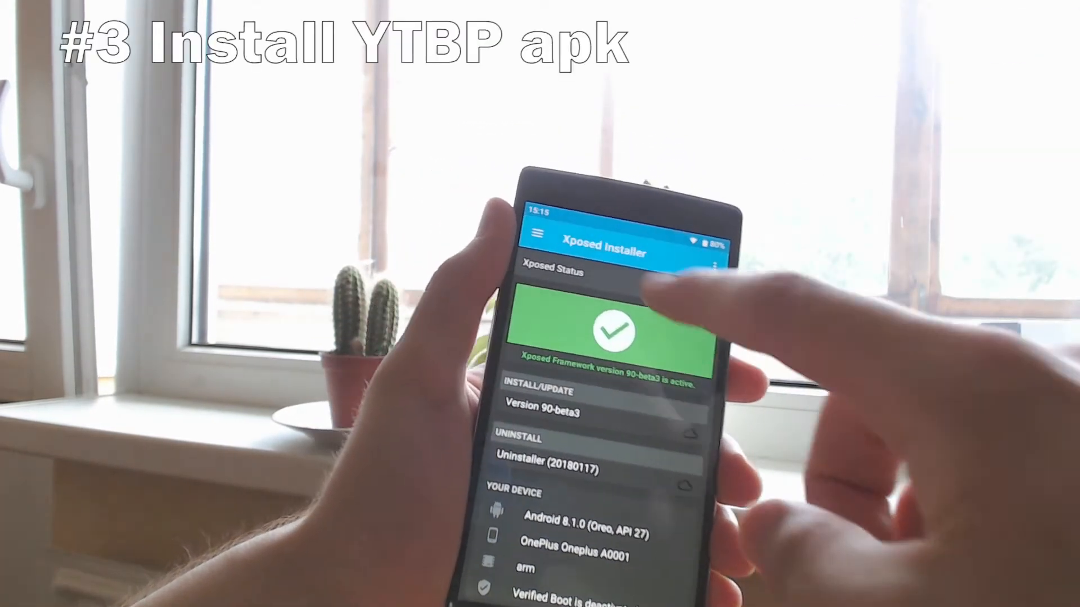
{"action": "left_click", "coordinate": [538, 234]}
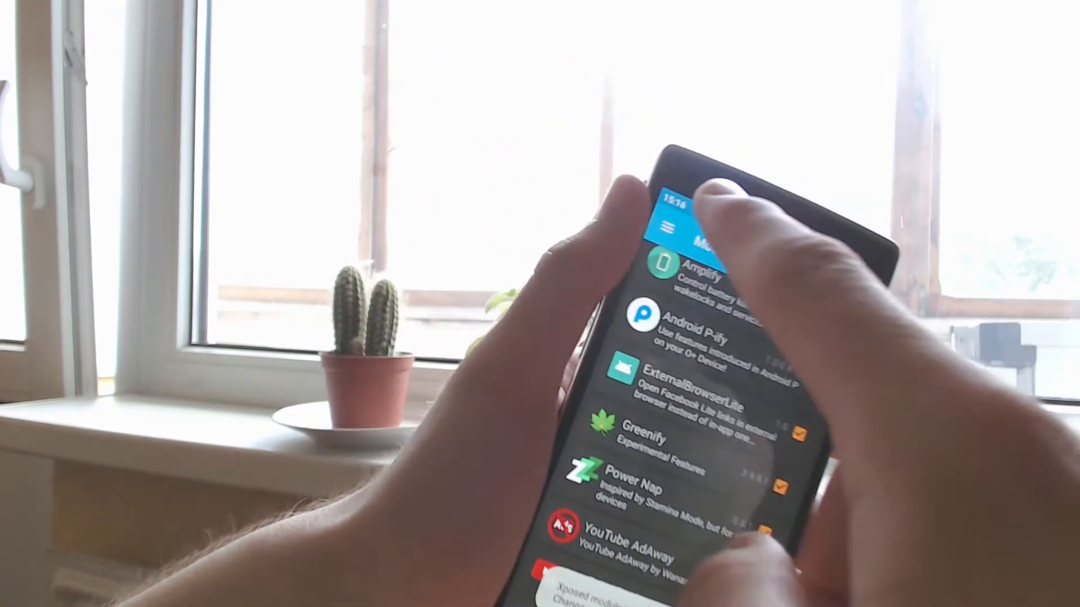
- Enable the YouTube Background Playback module and revisit the Modules section from the side menu
{"action": "left_click", "coordinate": [666, 227]}
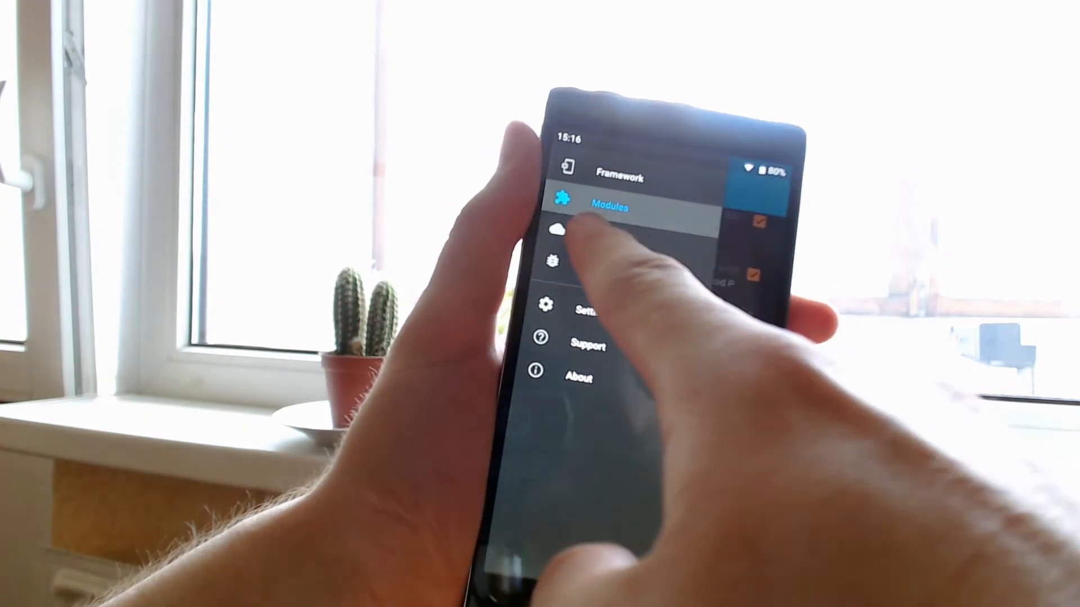
{"action": "left_click", "coordinate": [608, 209]}
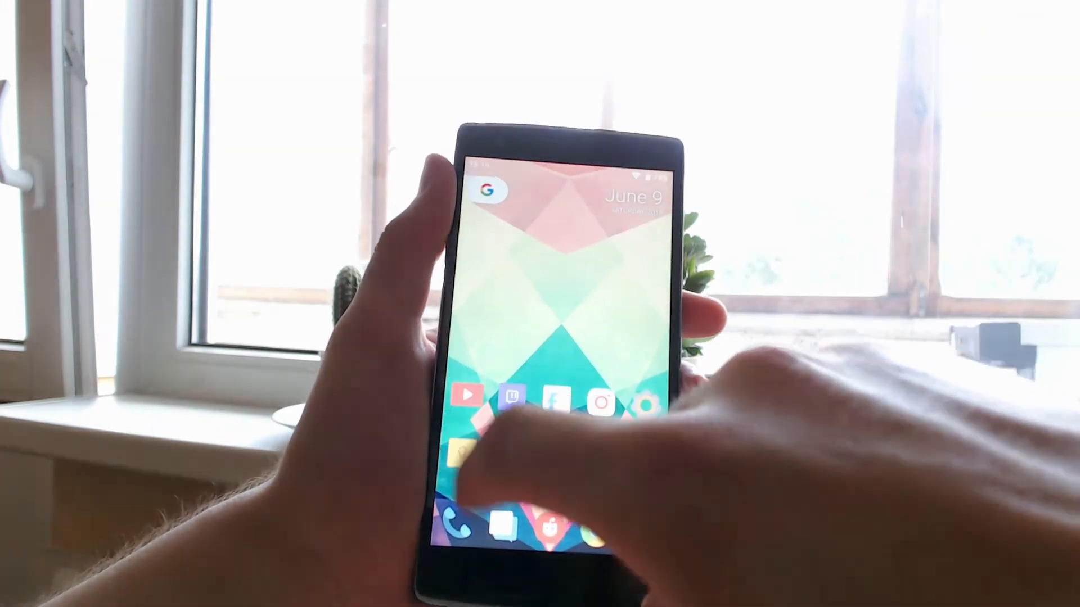
- Launch YouTube from the home screen to show the recommended videos feed
{"action": "left_click", "coordinate": [465, 396]}
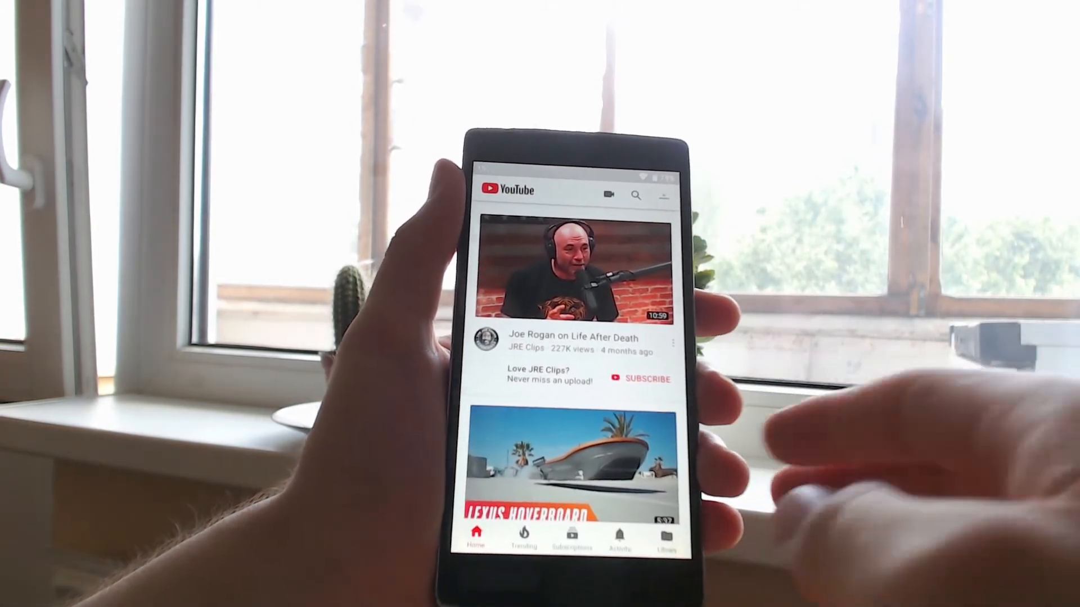
- Play the Joe Rogan on Life After Death video, leave YouTube, and pause it from the notification
{"action": "left_click", "coordinate": [579, 272]}
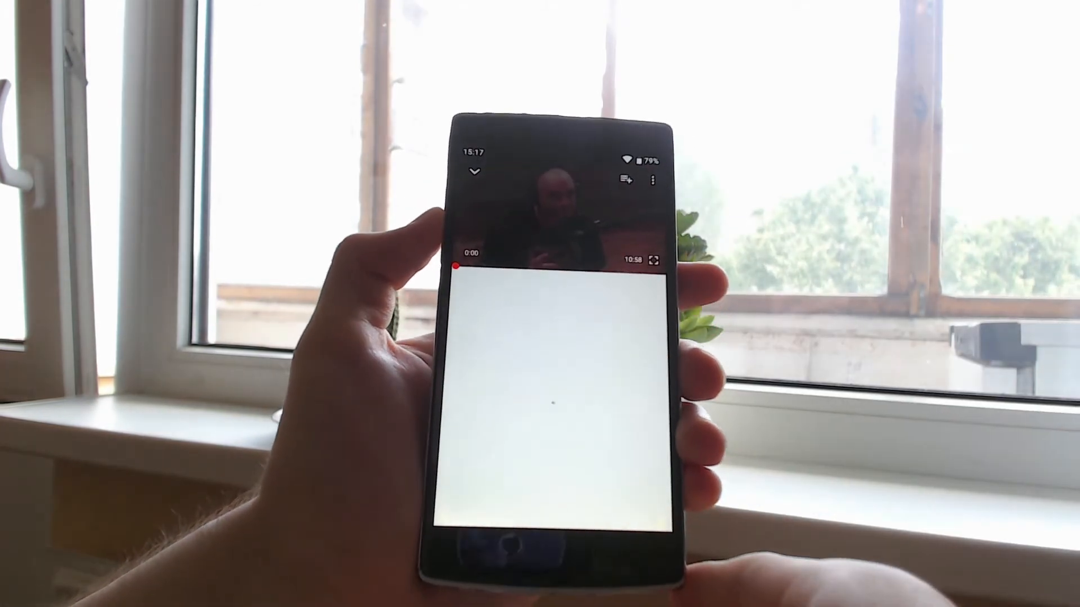
{"action": "left_click", "coordinate": [558, 392]}
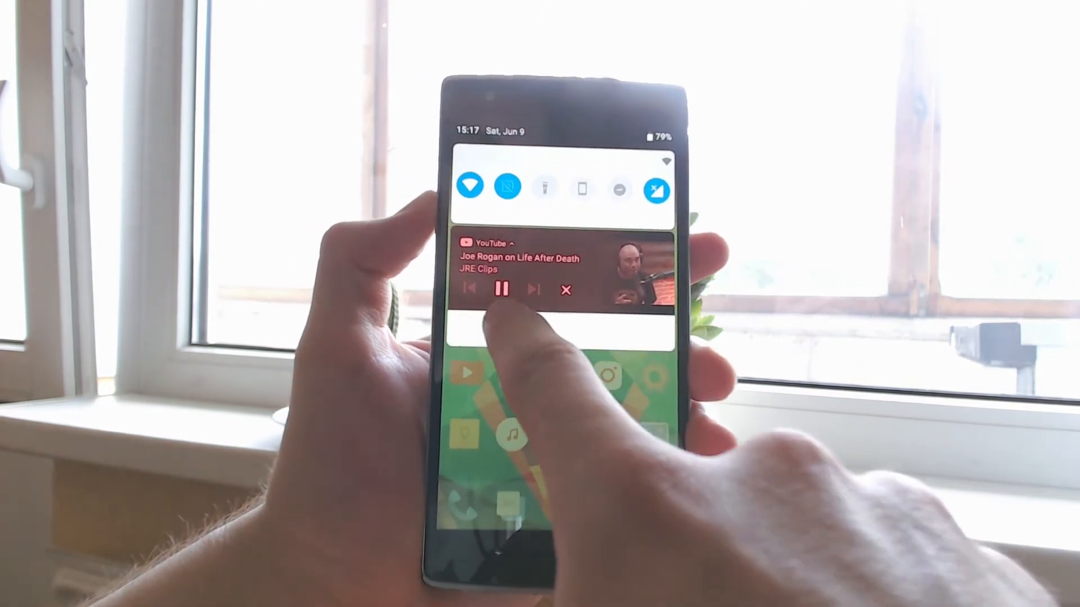
{"action": "left_click", "coordinate": [503, 289]}
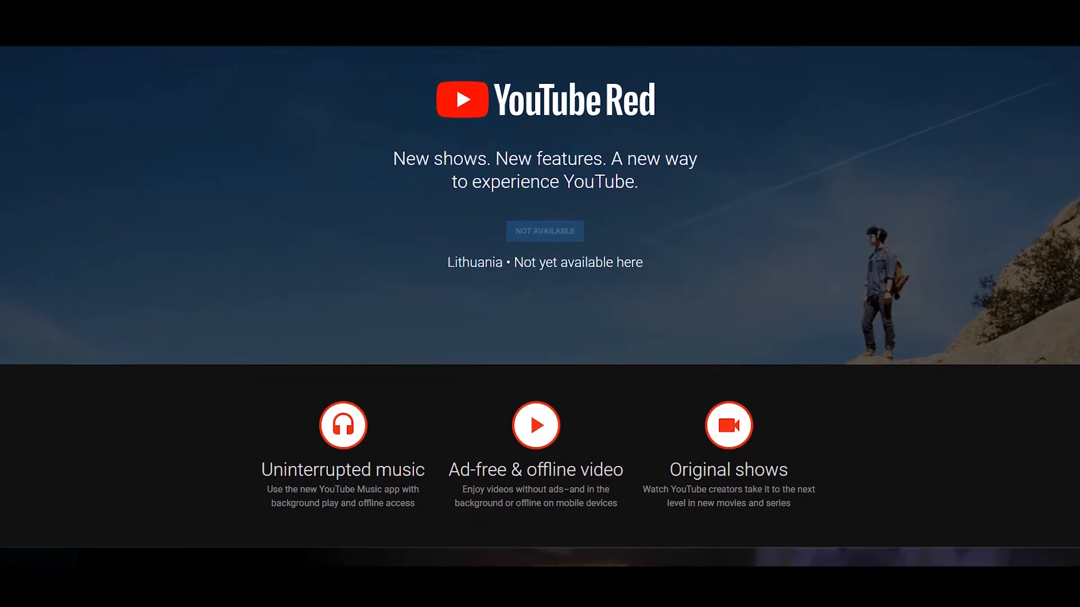
- Scroll the YouTube Red page down to the Listen offline and background-play sections
{"action": "scroll", "scroll_direction": "down", "scroll_amount": 3}
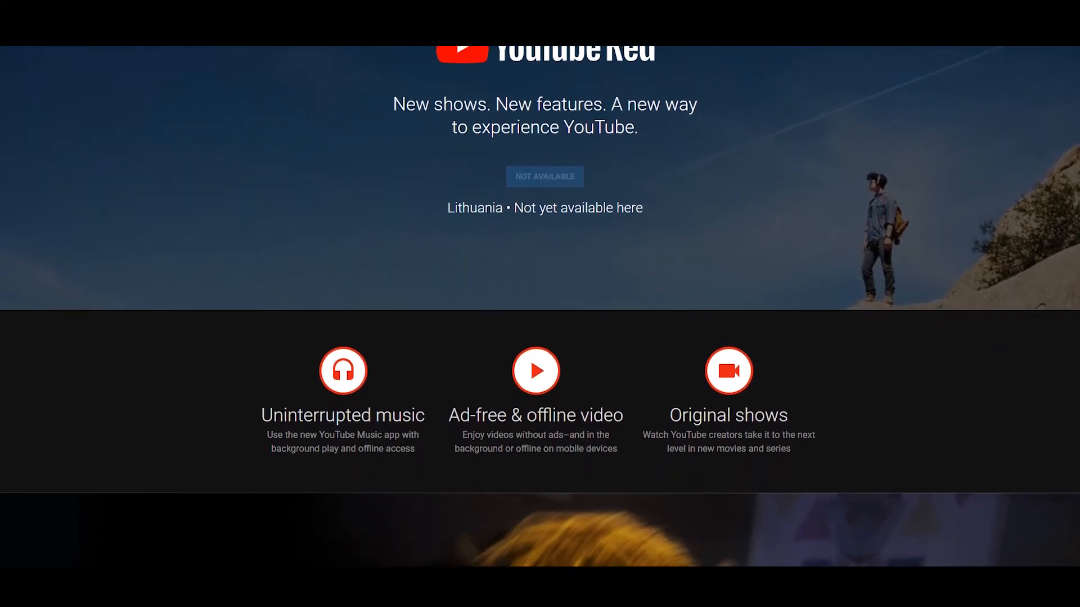
{"action": "scroll", "scroll_direction": "down", "scroll_amount": 3}
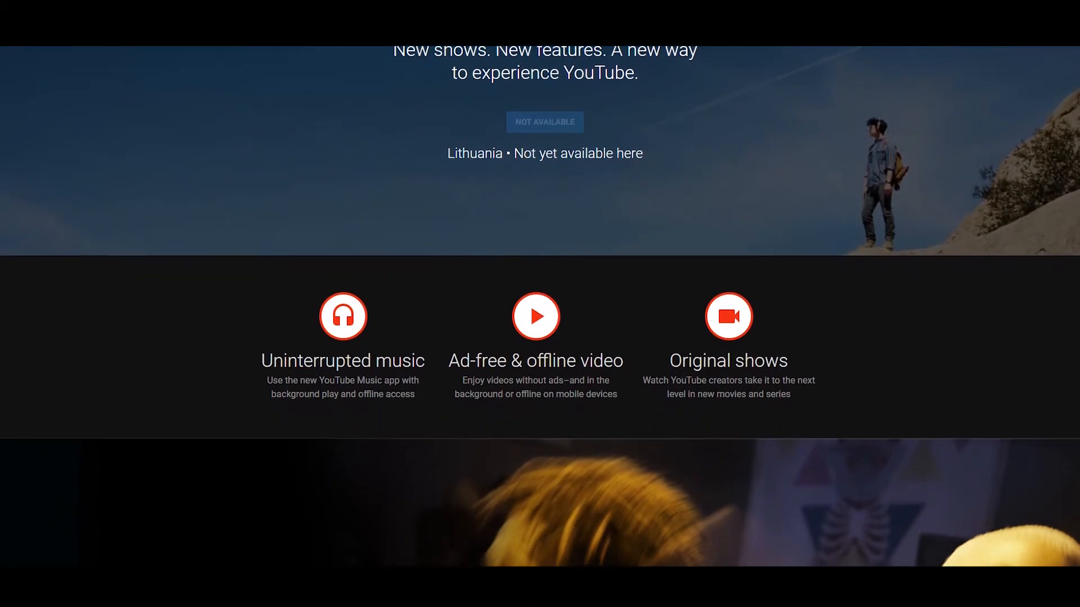
{"action": "scroll", "scroll_direction": "down", "scroll_amount": 3}
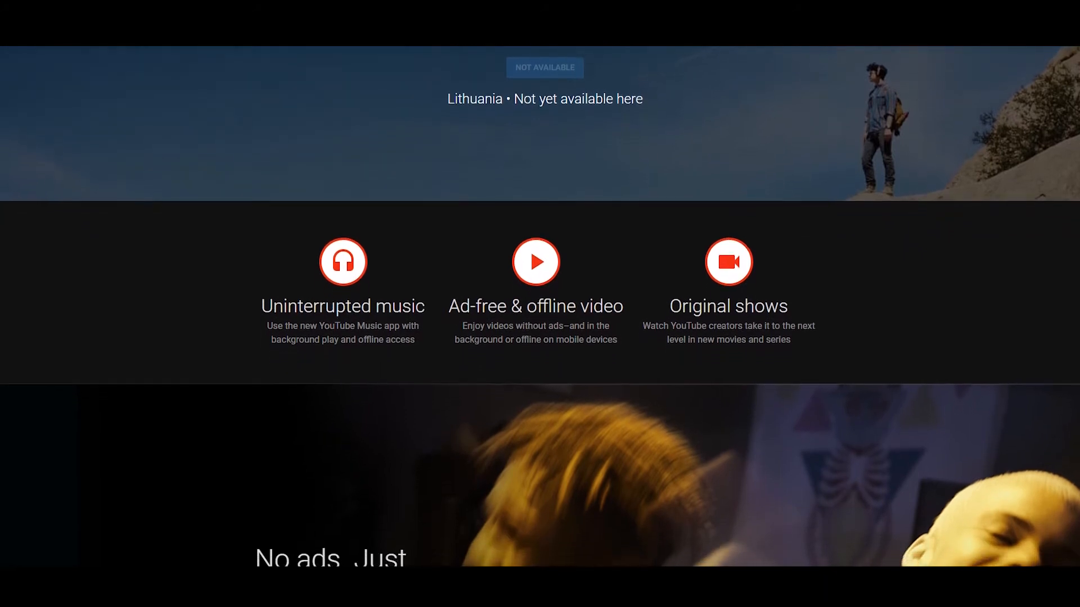
{"action": "scroll", "scroll_direction": "down", "scroll_amount": 3}
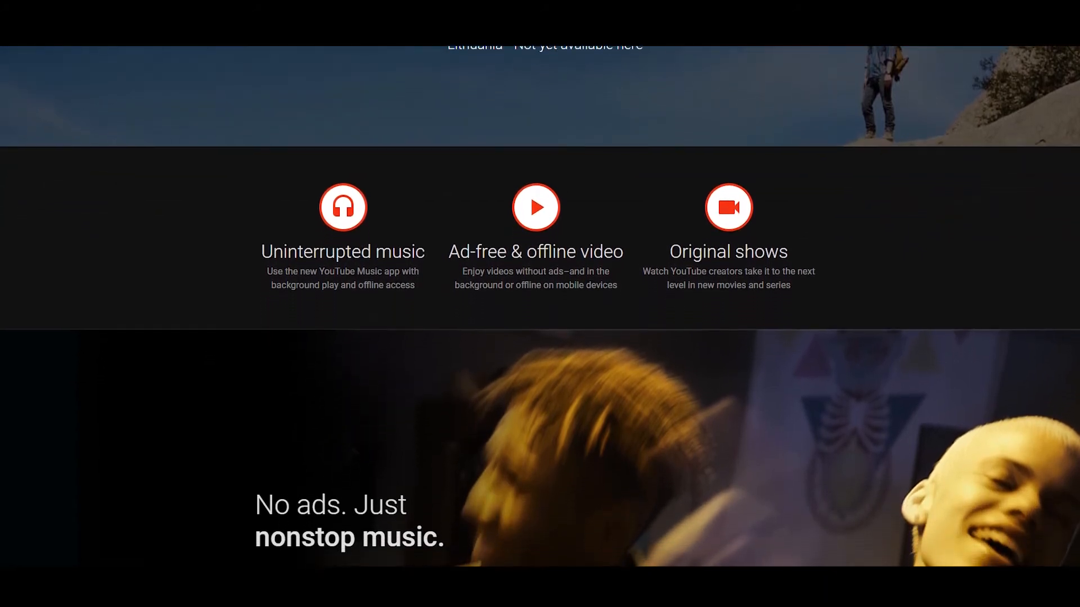
{"action": "scroll", "scroll_direction": "down", "scroll_amount": 3}
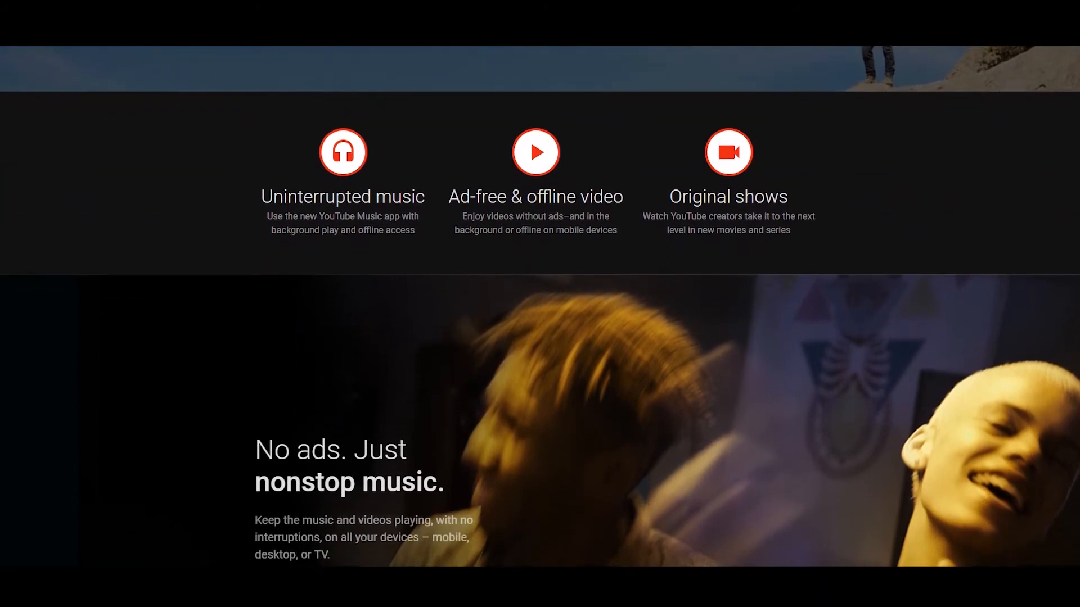
{"action": "scroll", "scroll_direction": "down", "scroll_amount": 3}
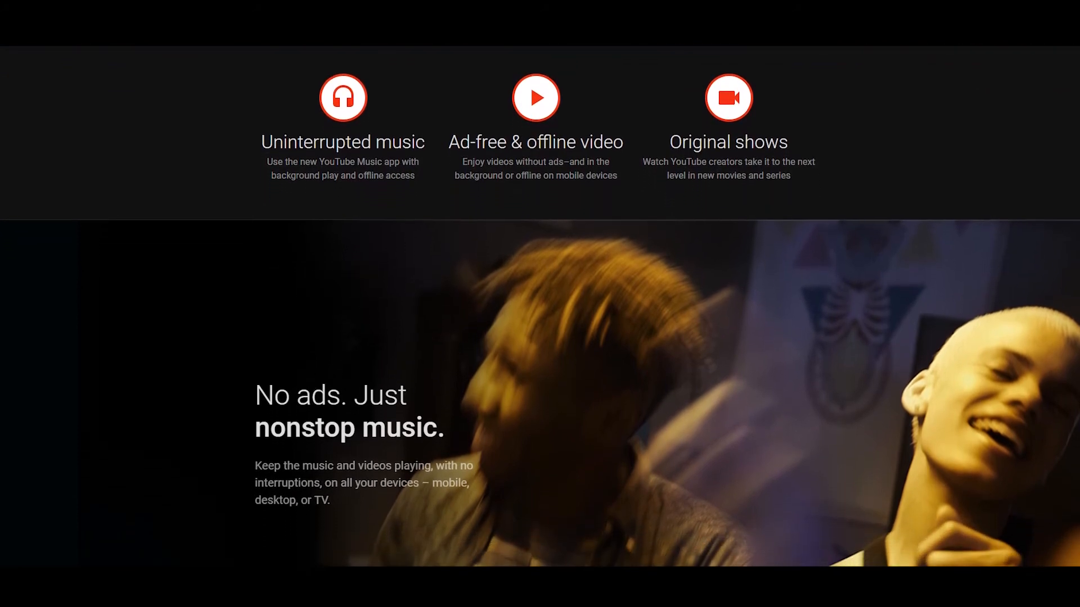
{"action": "scroll", "scroll_direction": "down", "scroll_amount": 3}
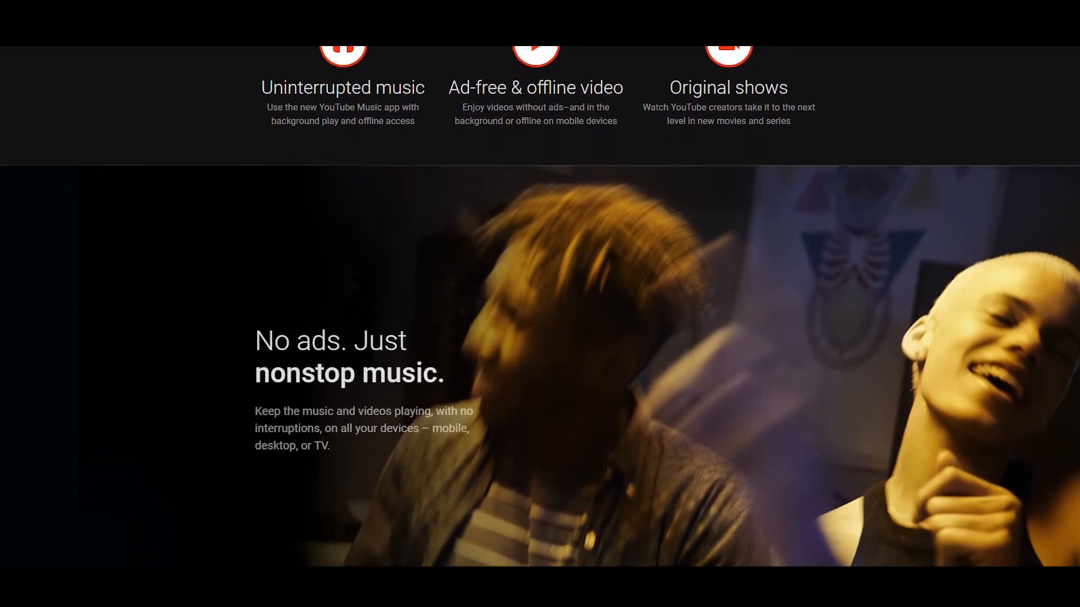
{"action": "scroll", "scroll_direction": "down", "scroll_amount": 3}
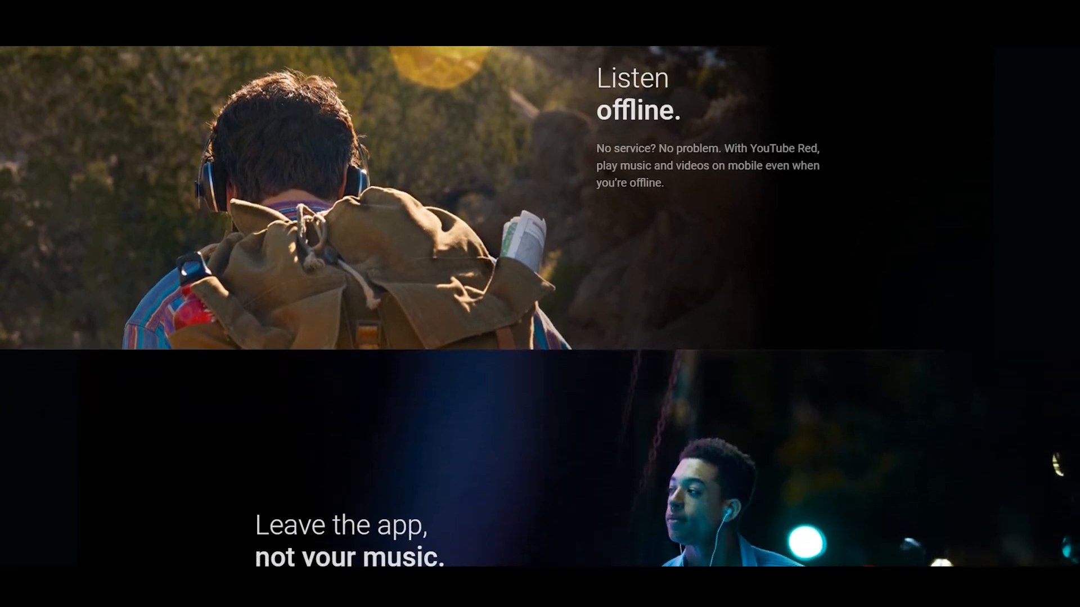
- Scroll past the YouTube Red Originals grid to the Works across YouTube section
{"action": "scroll", "scroll_direction": "down", "scroll_amount": 3}
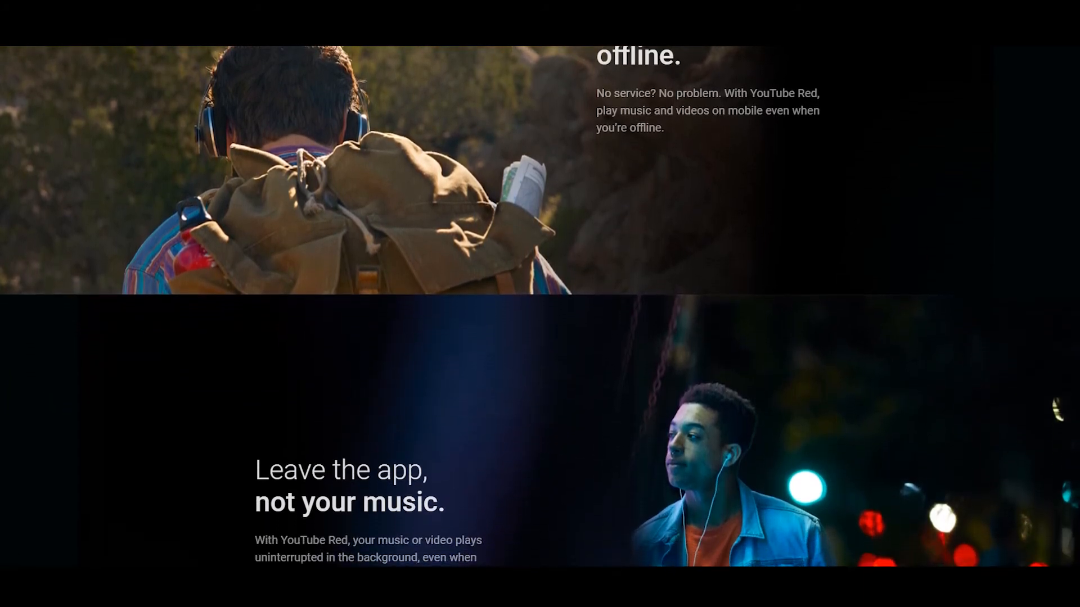
{"action": "scroll", "scroll_direction": "down", "scroll_amount": 3}
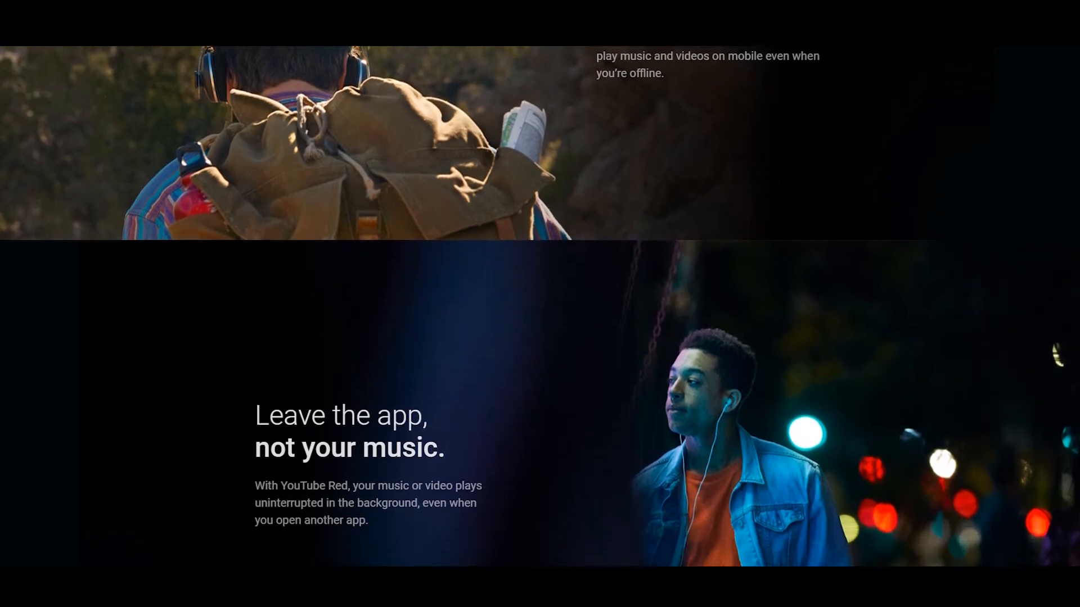
{"action": "scroll", "scroll_direction": "down", "scroll_amount": 3}
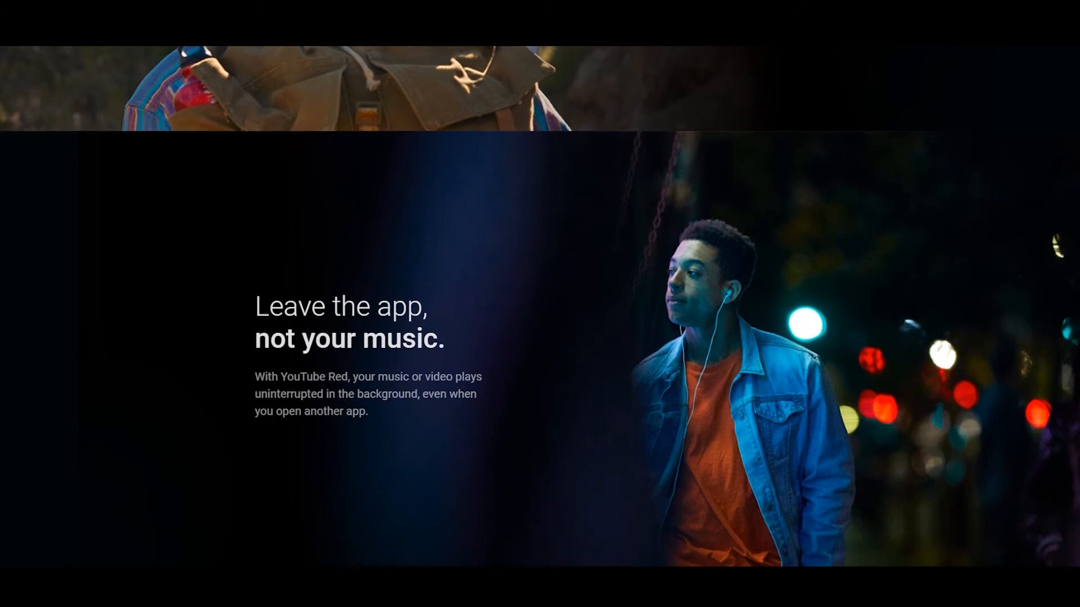
{"action": "scroll", "scroll_direction": "down", "scroll_amount": 3}
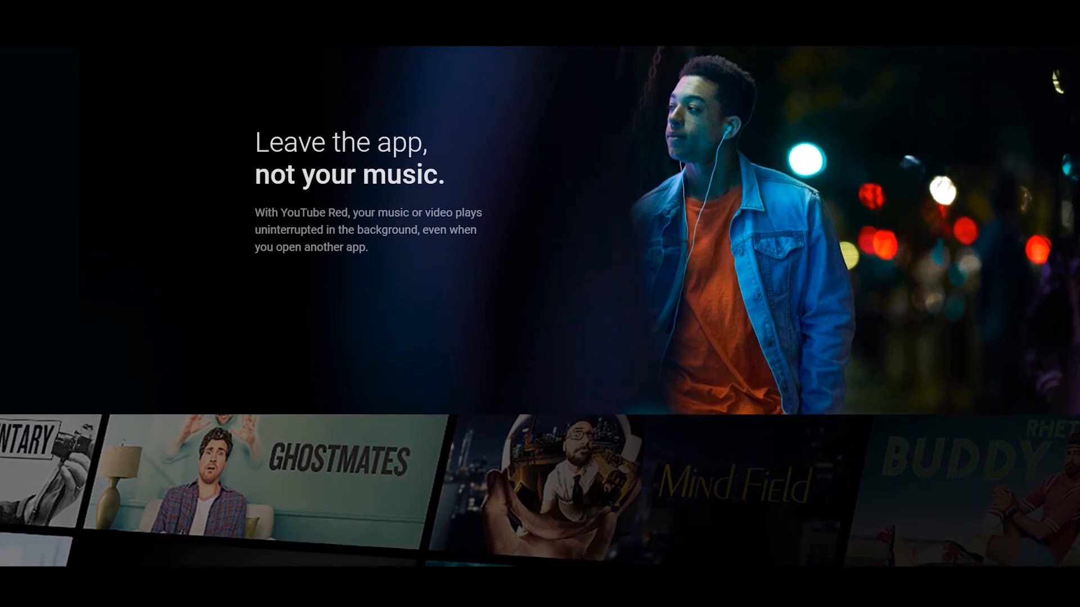
{"action": "scroll", "scroll_direction": "down", "scroll_amount": 3}
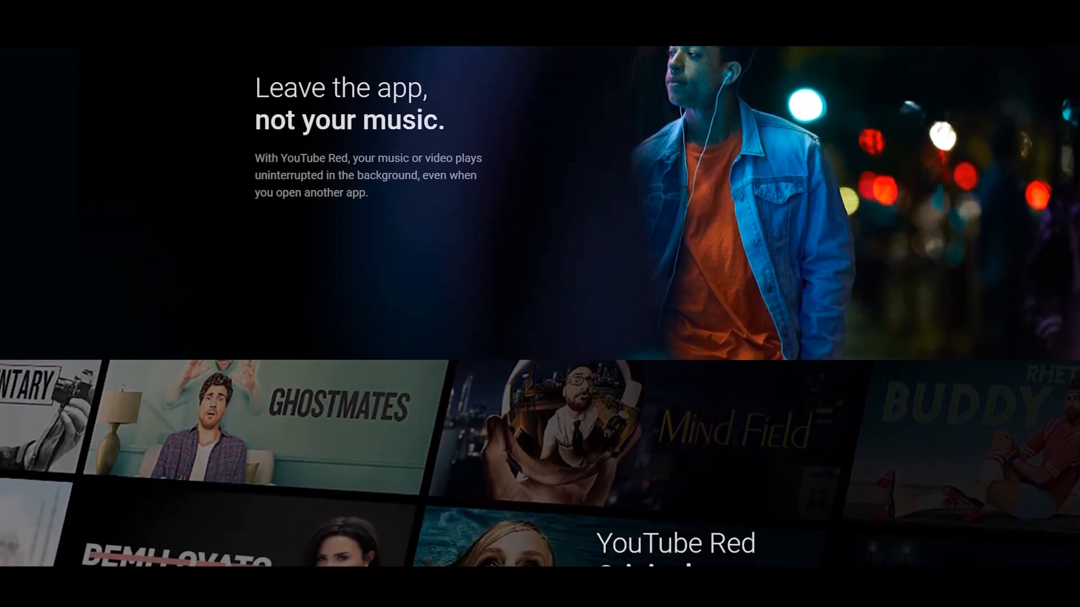
{"action": "scroll", "scroll_direction": "down", "scroll_amount": 3}
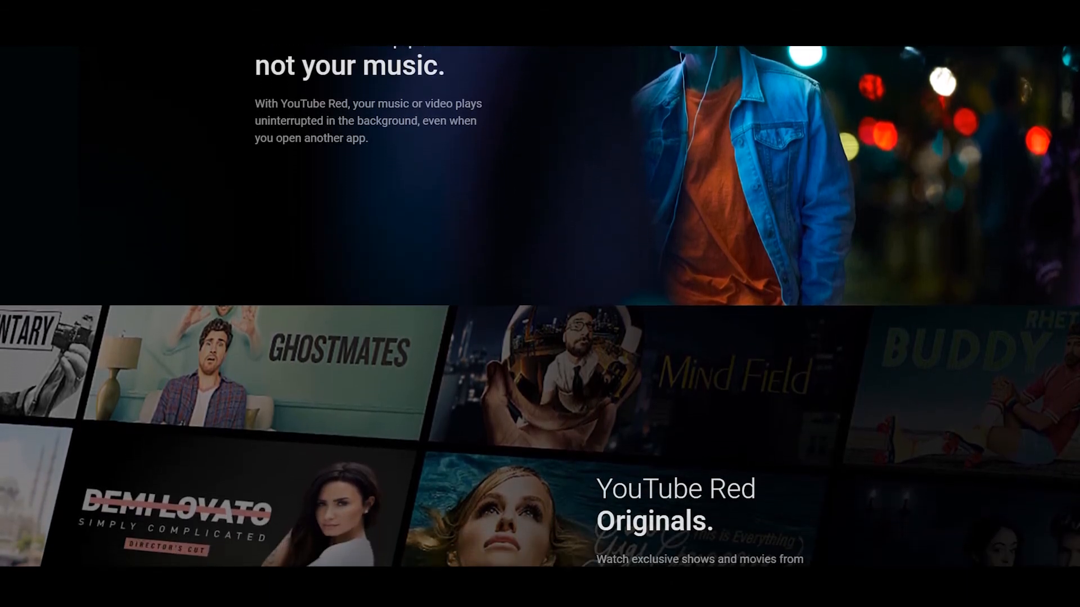
{"action": "scroll", "scroll_direction": "down", "scroll_amount": 3}
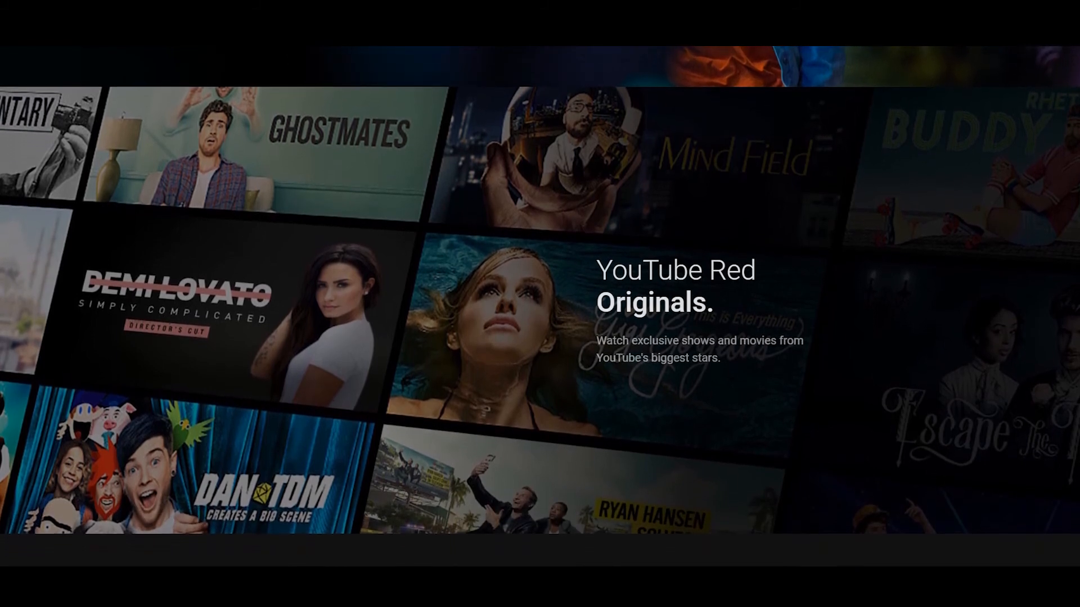
{"action": "scroll", "scroll_direction": "down", "scroll_amount": 3}
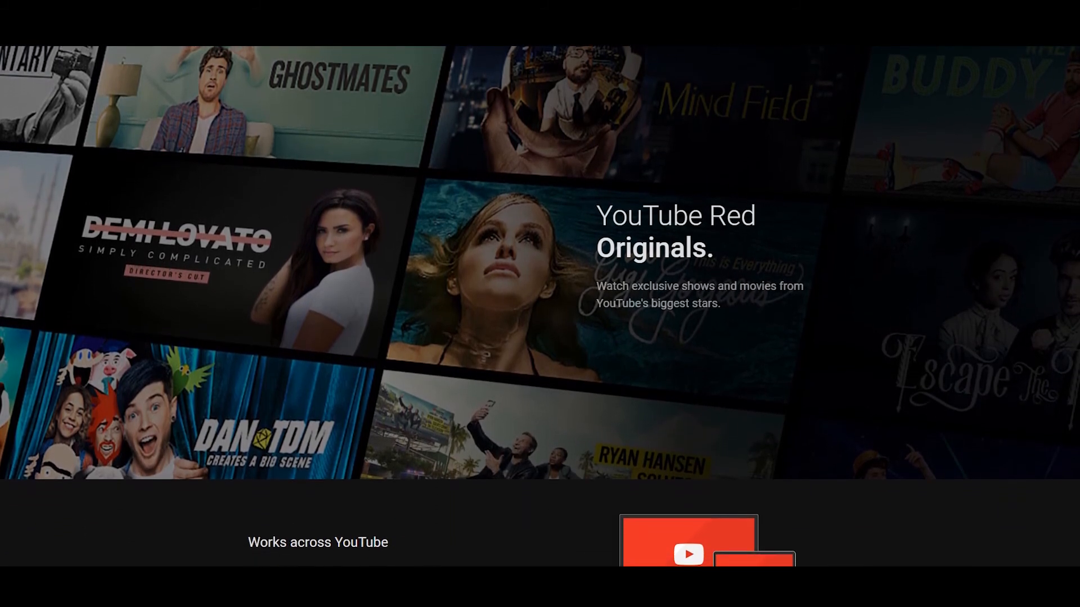
{"action": "scroll", "scroll_direction": "down", "scroll_amount": 3}
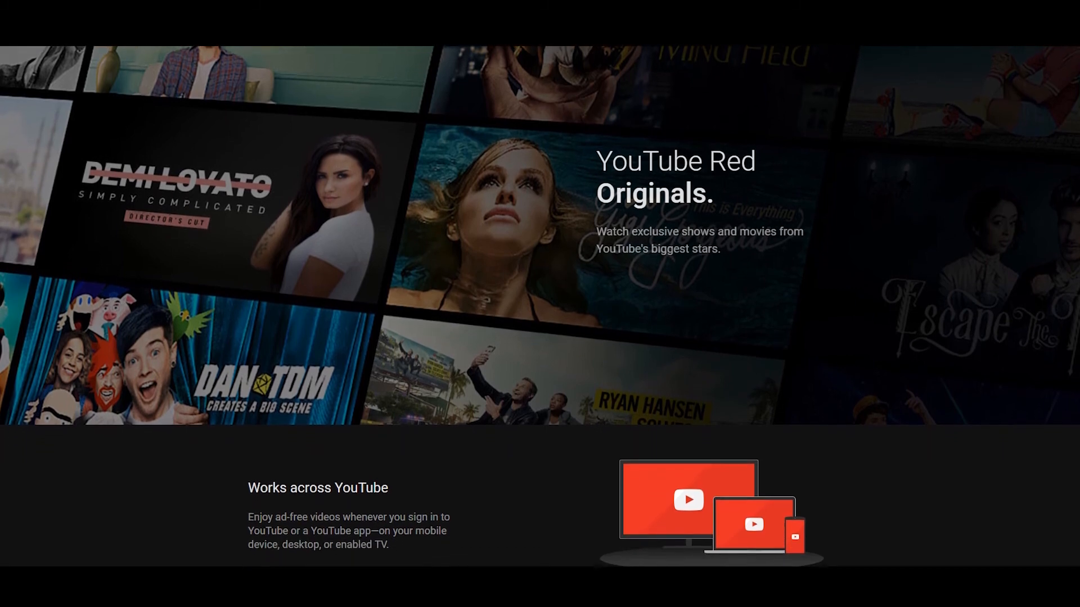
{"action": "scroll", "scroll_direction": "down", "scroll_amount": 3}
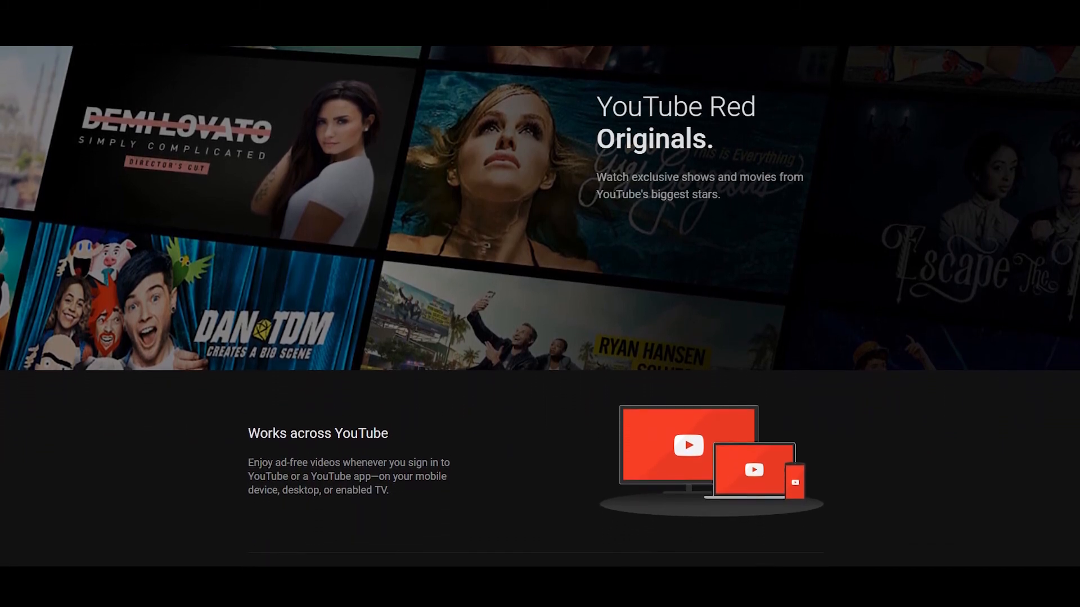
{"action": "scroll", "scroll_direction": "down", "scroll_amount": 3}
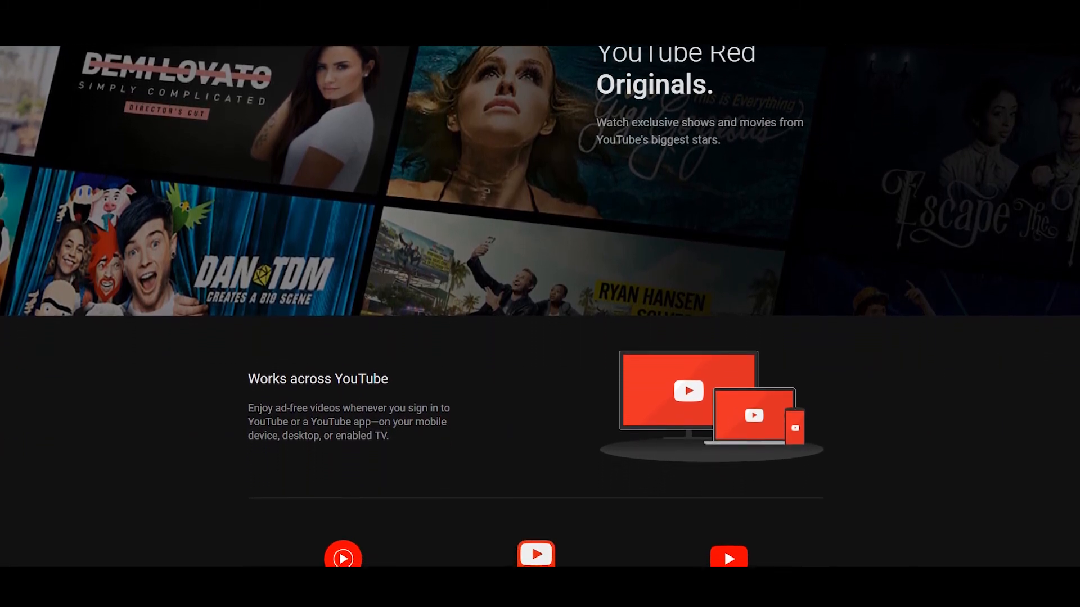